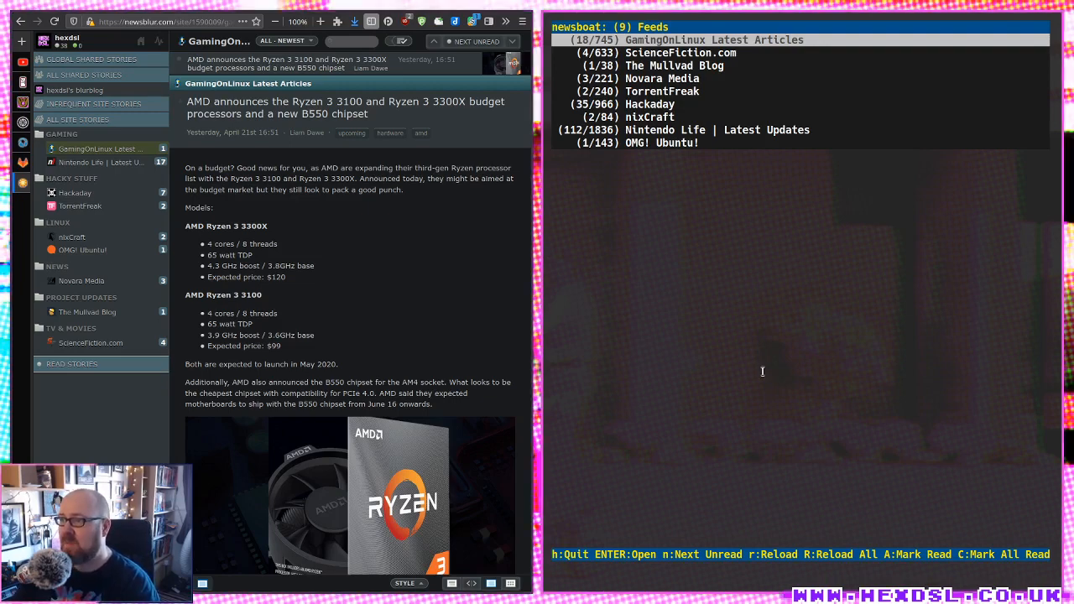
Open the unread GamingOnLinux Merchant of the Skies Early Access article and scroll through it
key("Return")
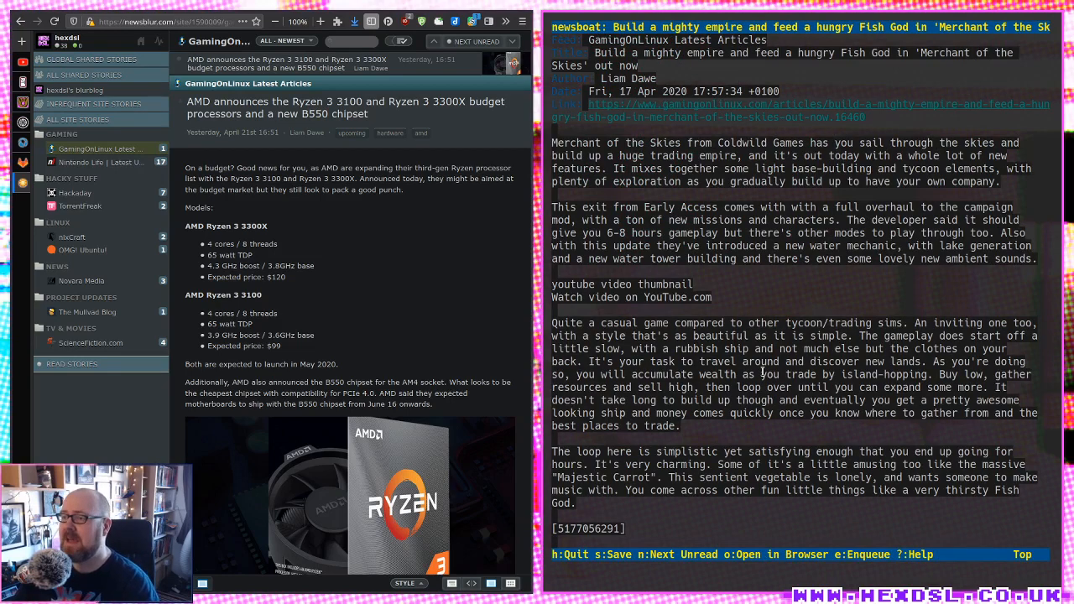
scroll("down", 3)
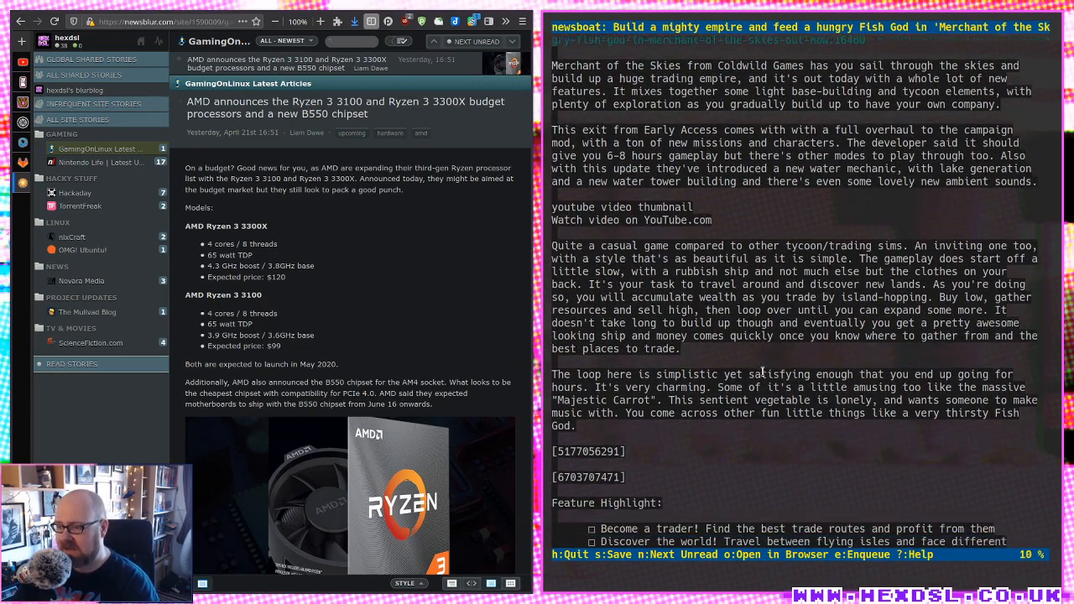
scroll("down", 3)
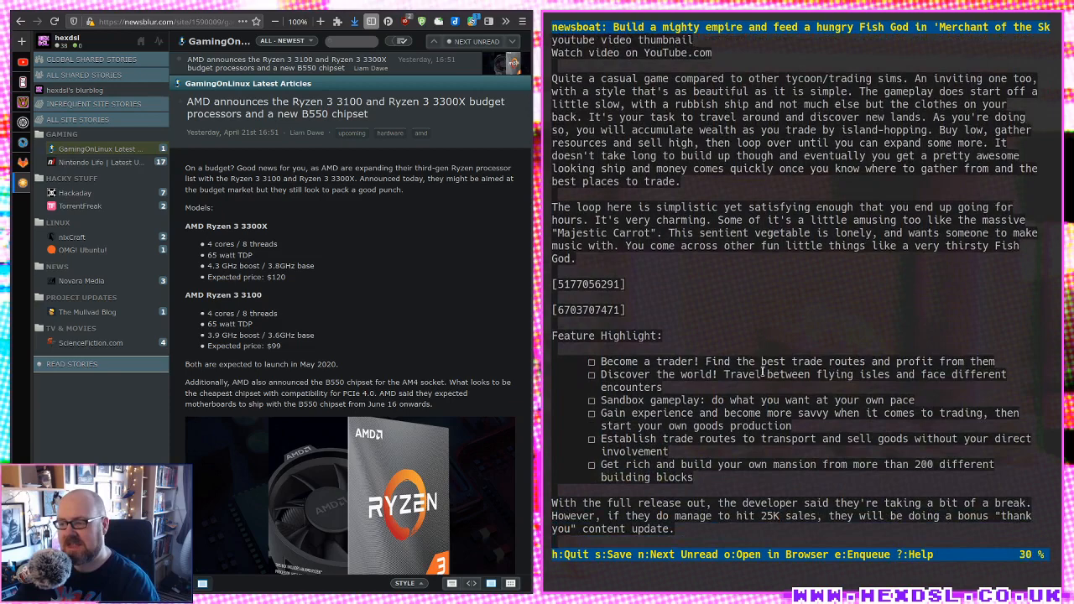
scroll("down", 3)
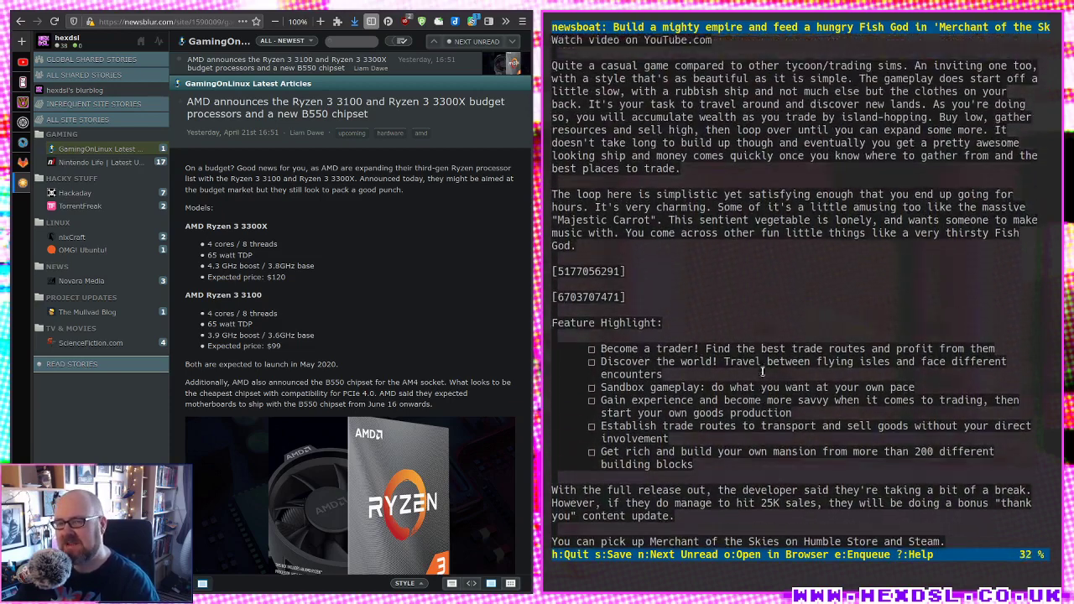
scroll("up", 3)
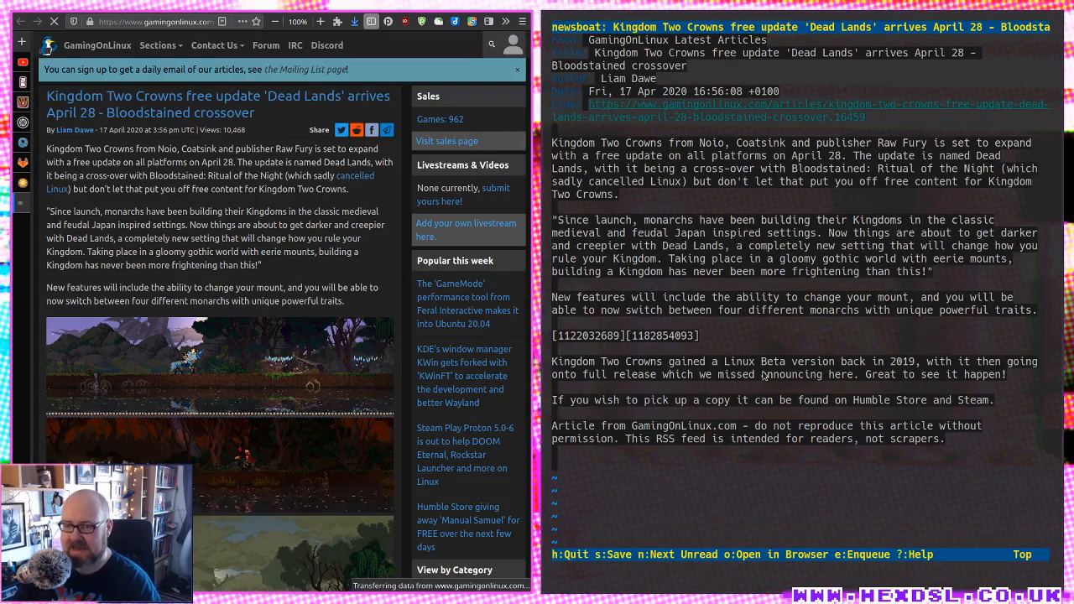
Back out to the feed list, open TorrentFreak, and mark all its stories read
scroll("down", 3)
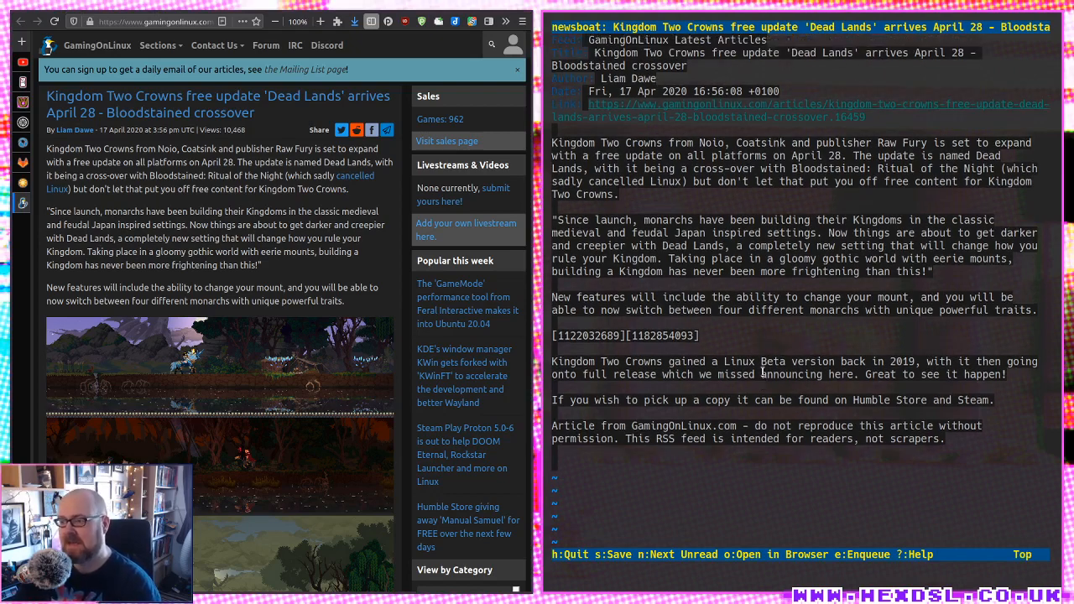
key("q")
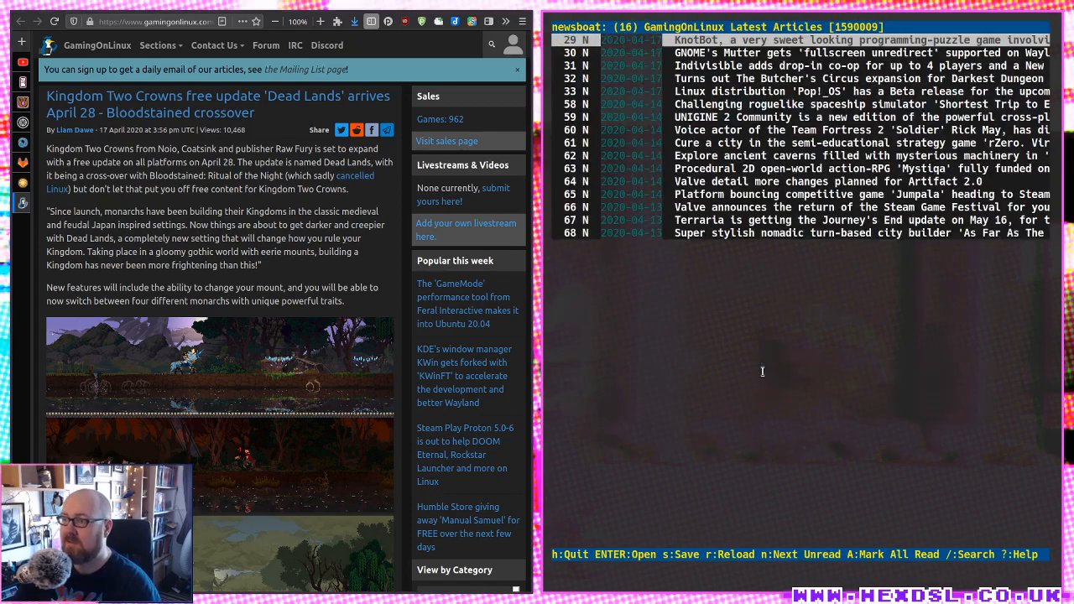
key("q")
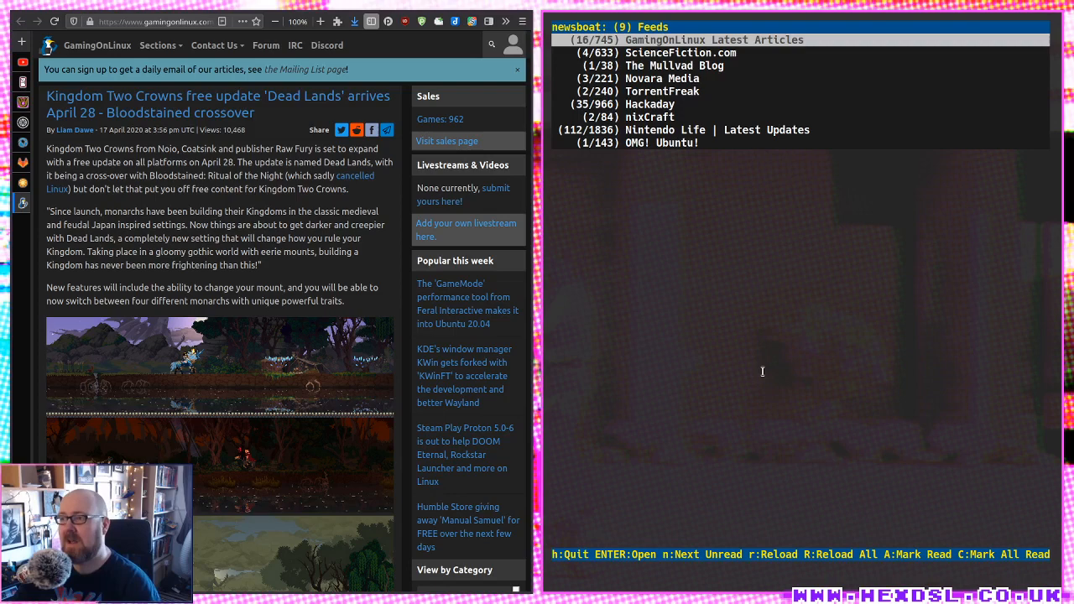
key("Return")
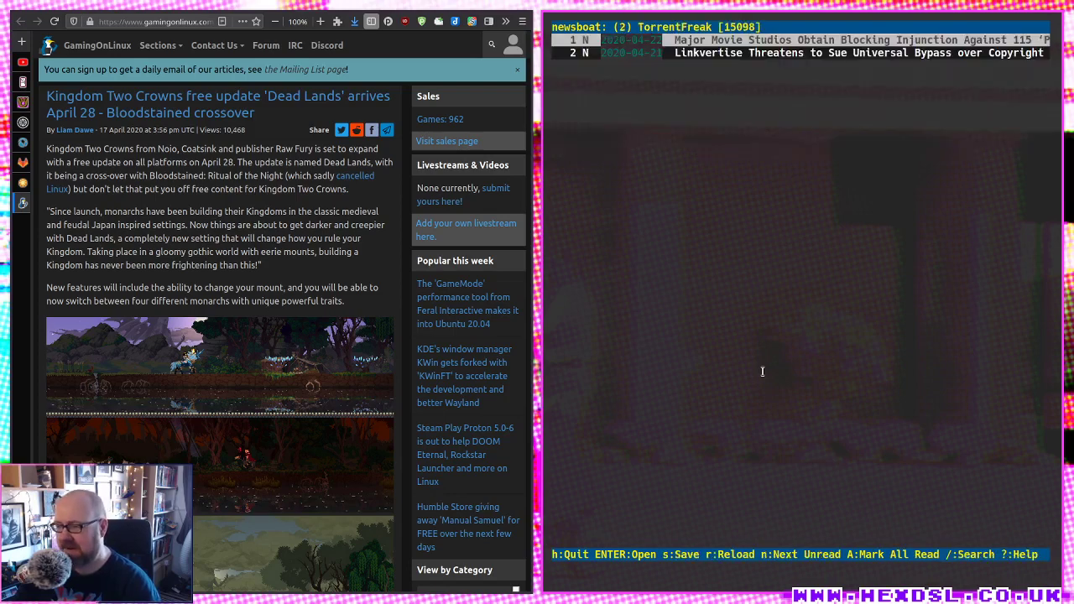
key("A")
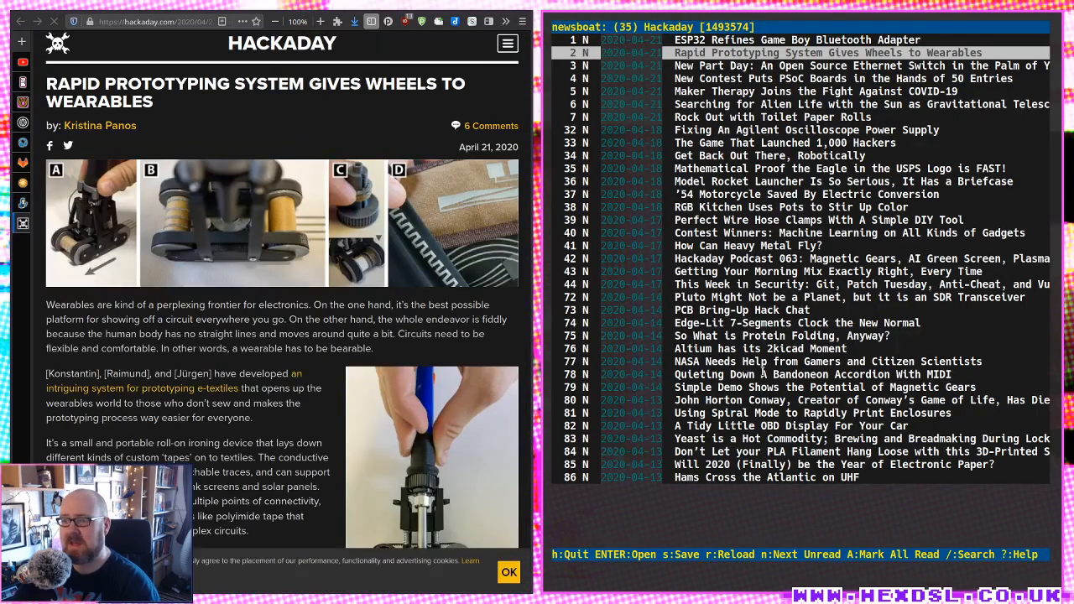
Scroll through the Hackaday wearables rapid prototyping article in Firefox
scroll("down", 3)
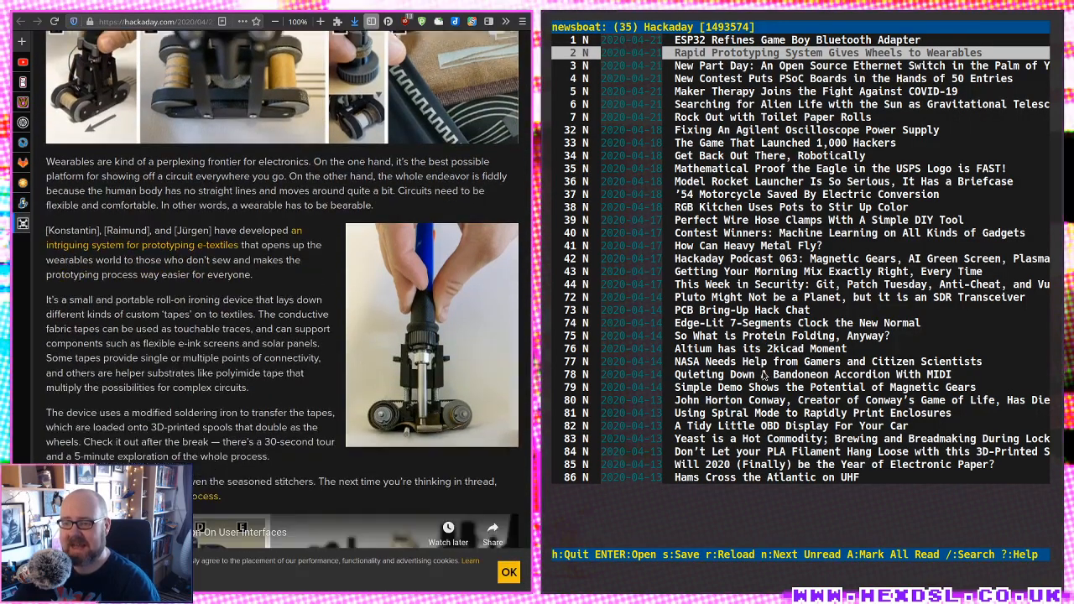
scroll("down", 3)
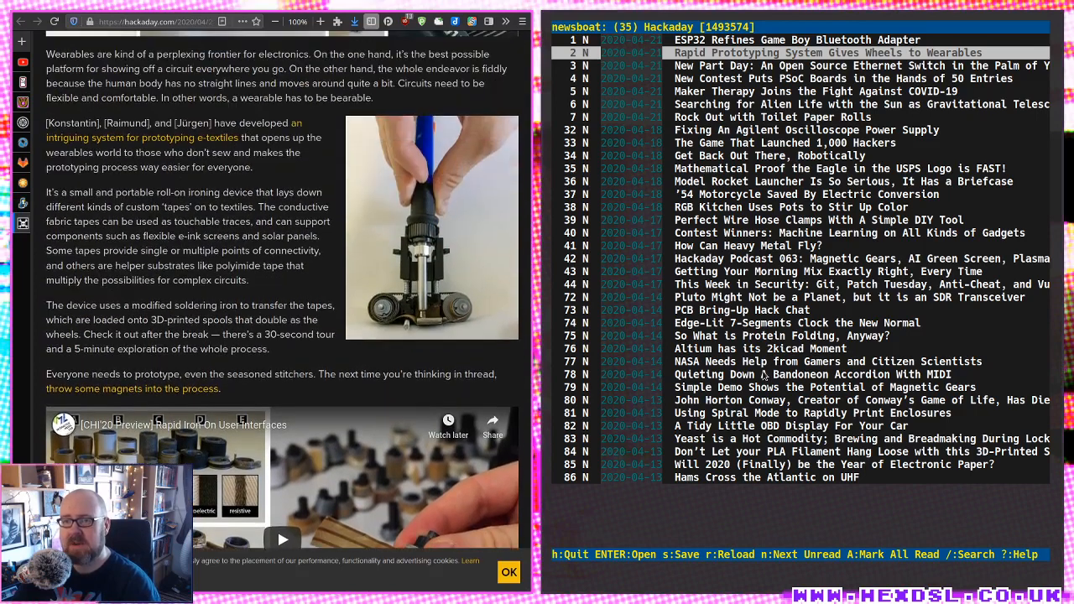
scroll("up", 3)
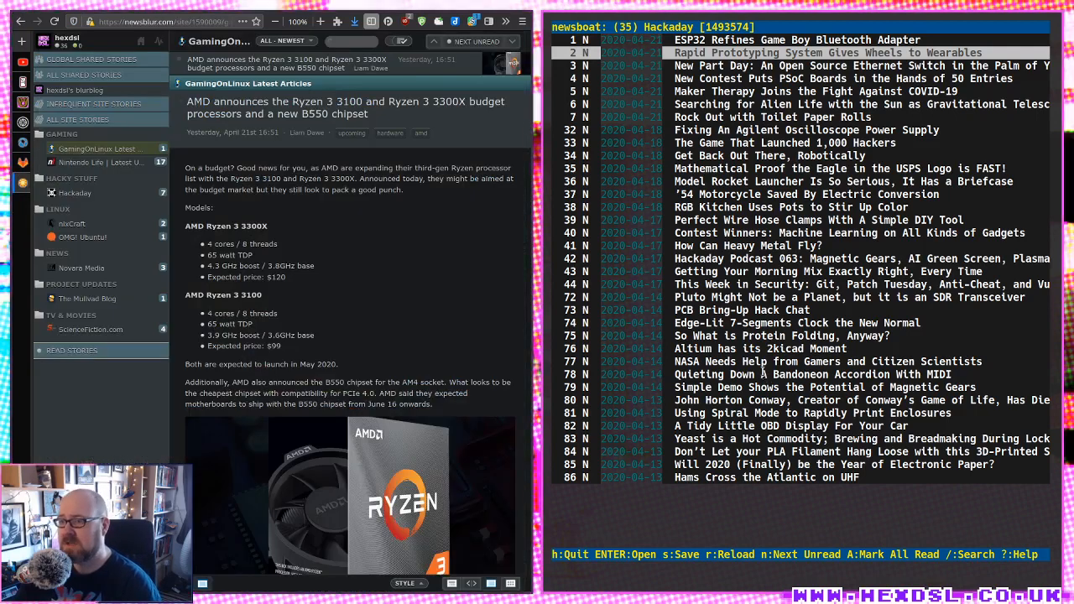
Move from Hackaday to The Mullvad Blog and read its OpenSSL CVE-2020-1967 post
key("q")
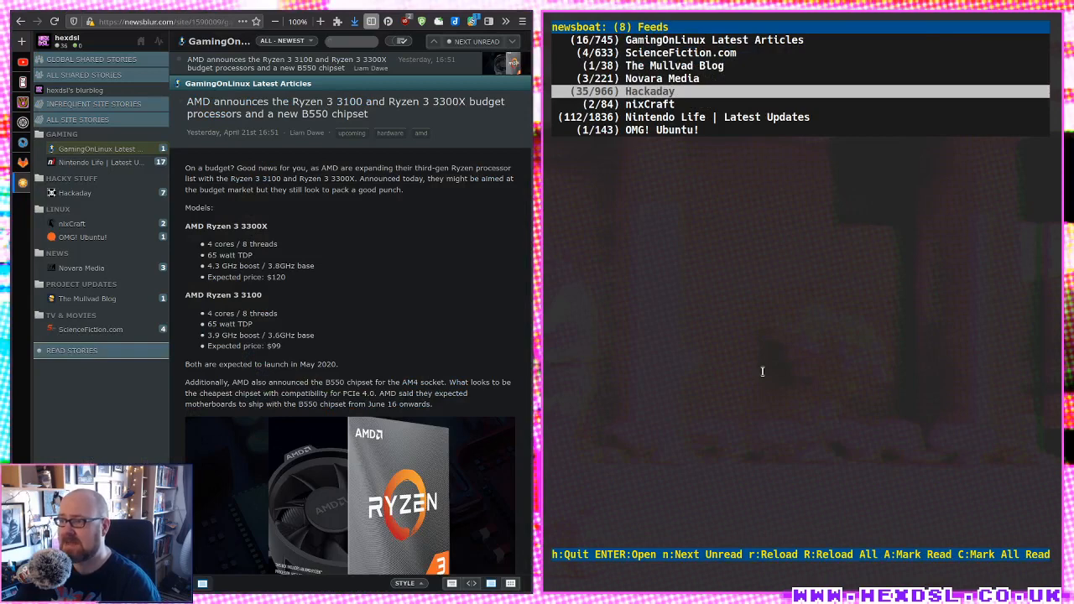
key("Up")
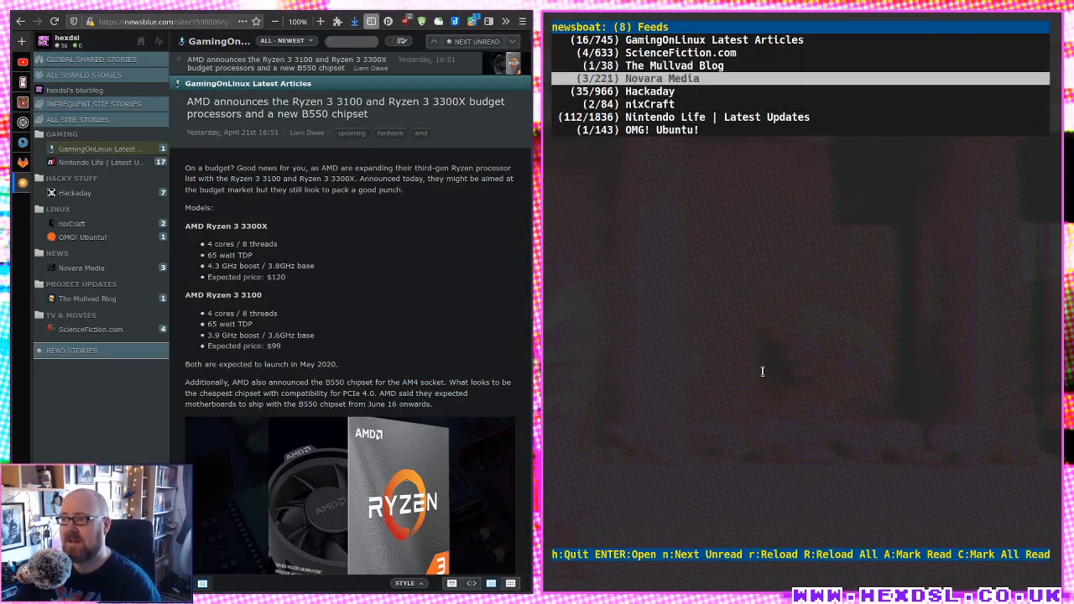
key("up")
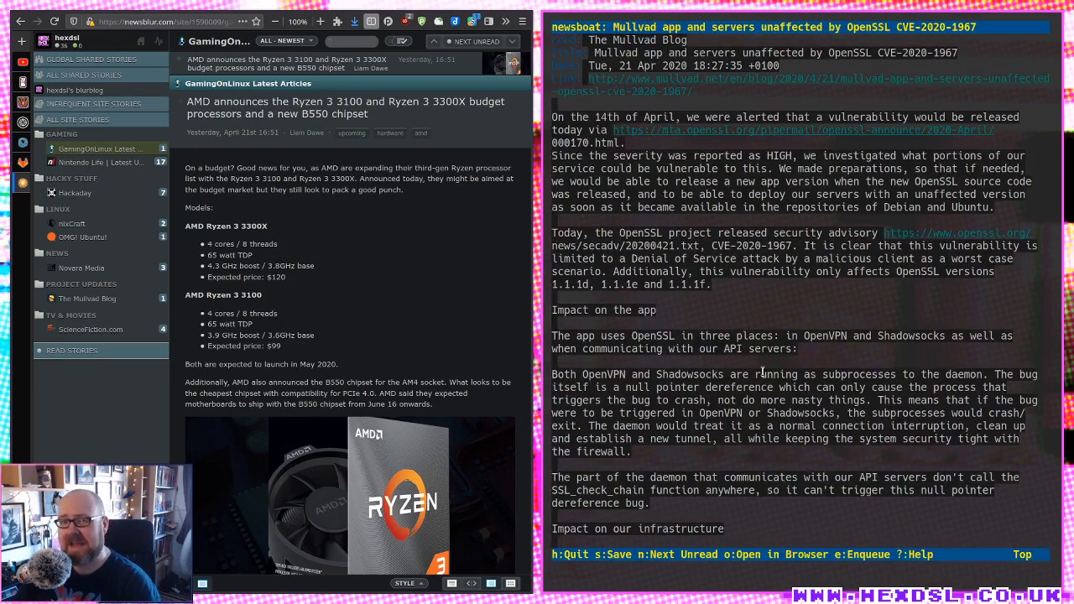
scroll("down", 3)
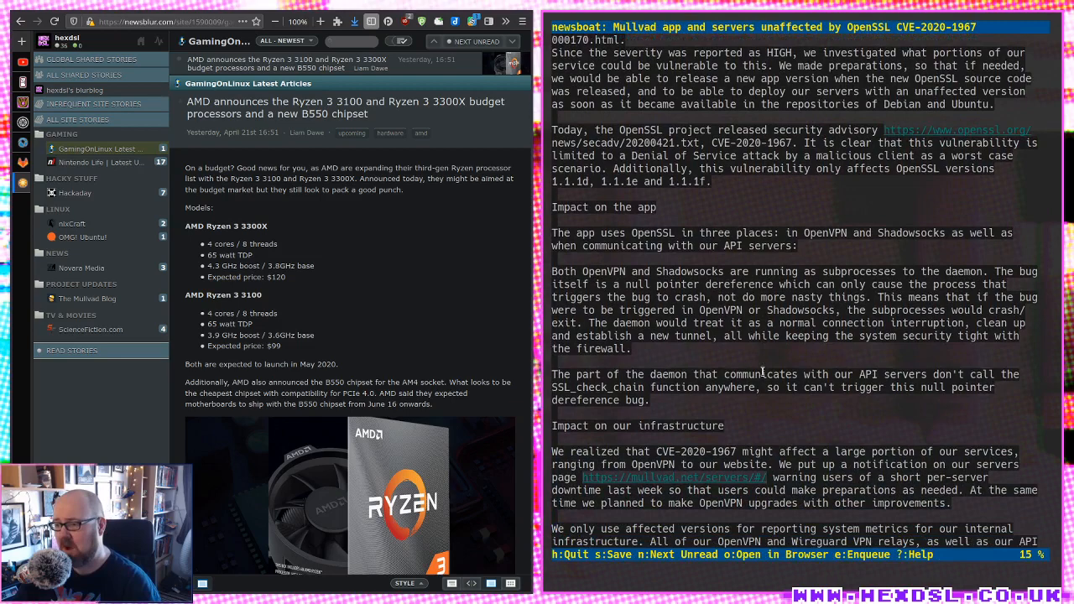
scroll("down", 3)
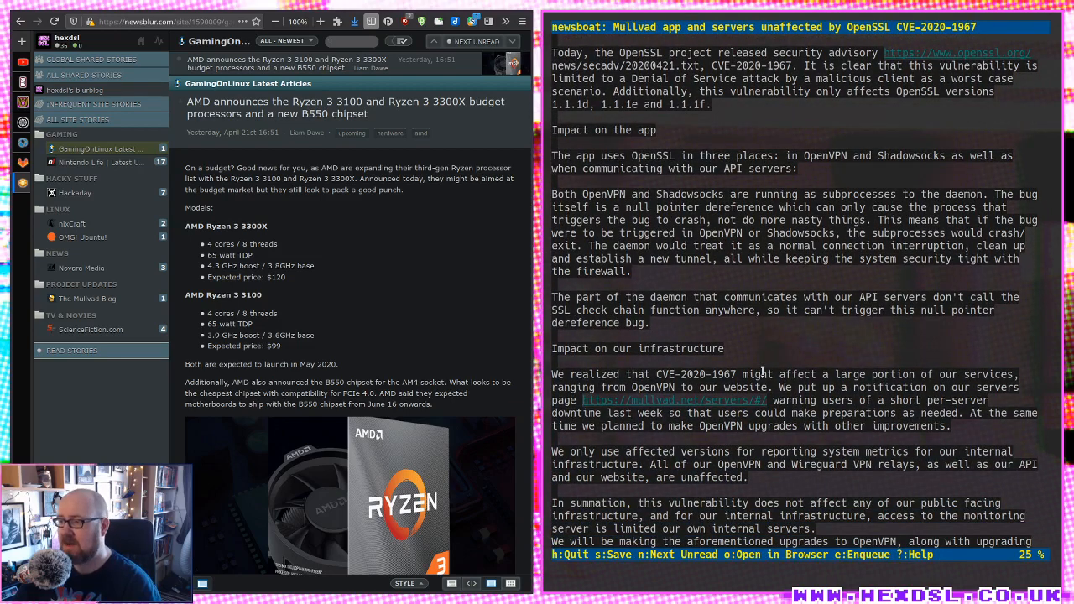
scroll("up", 3)
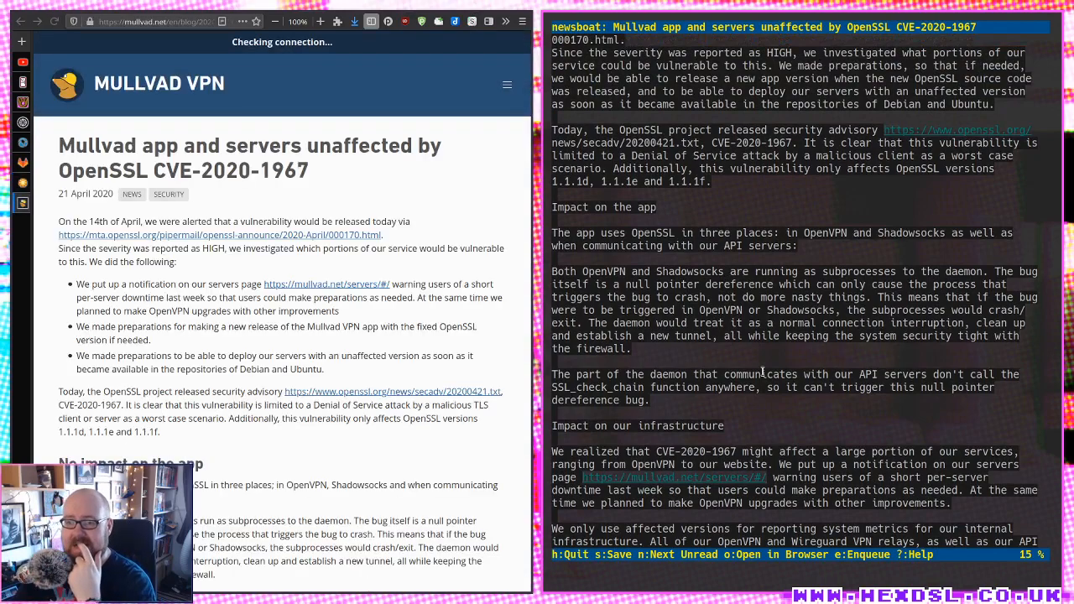
Scroll through the Mullvad OpenSSL CVE-2020-1967 post on the Mullvad site
scroll("down", 3)
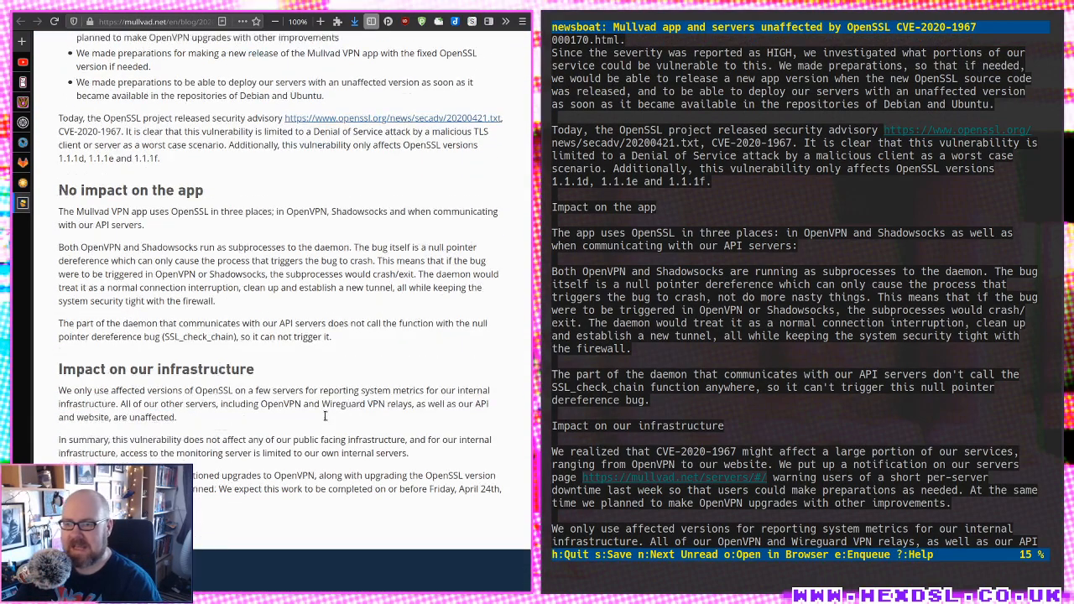
scroll("up", 3)
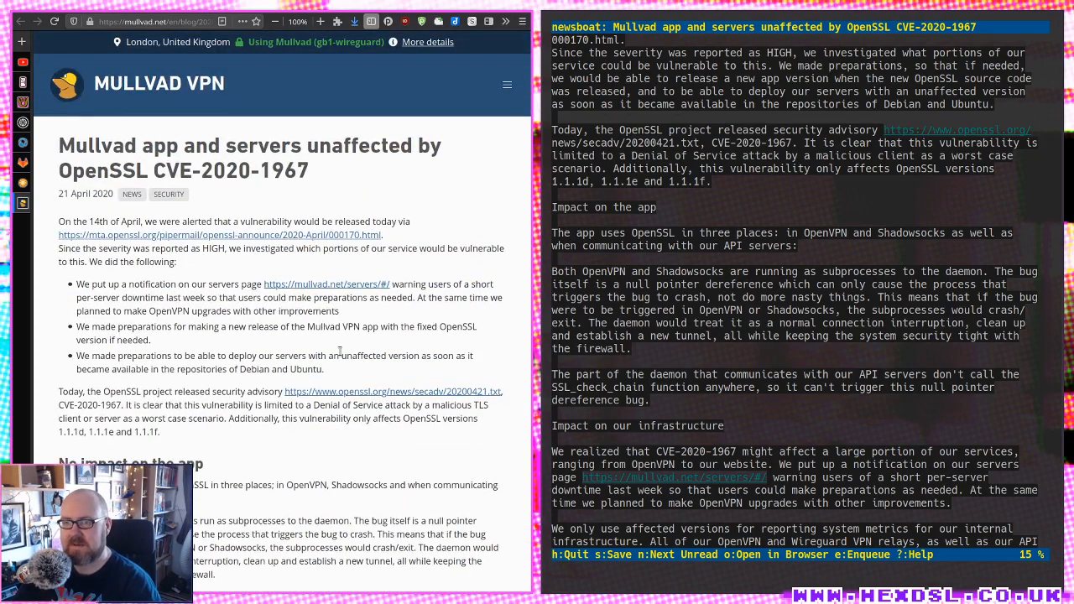
scroll("down", 3)
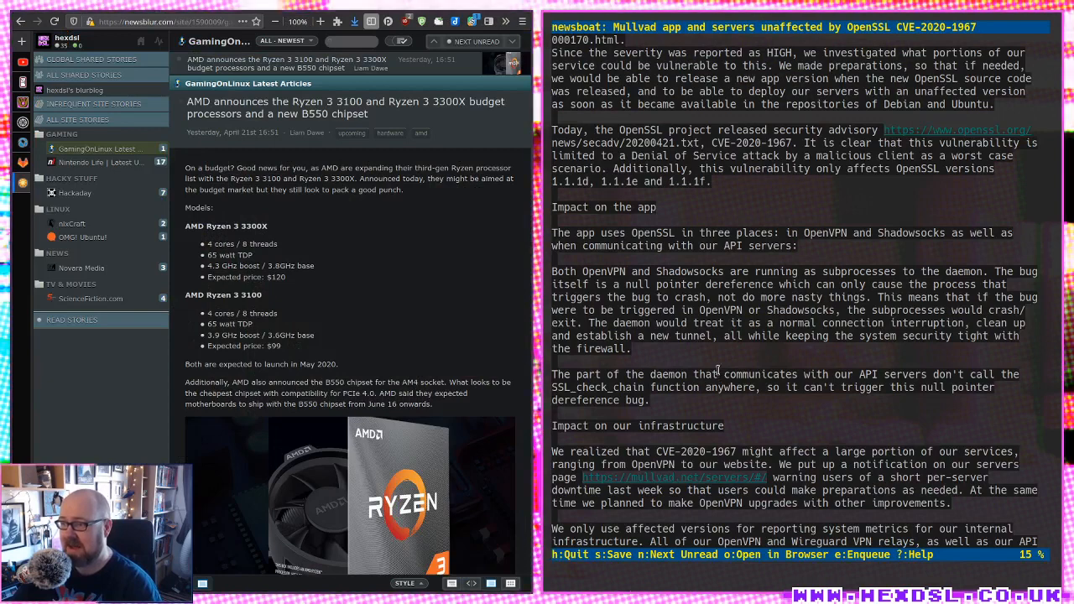
Close the Mullvad article to get back to the seven-feed list
key("q")
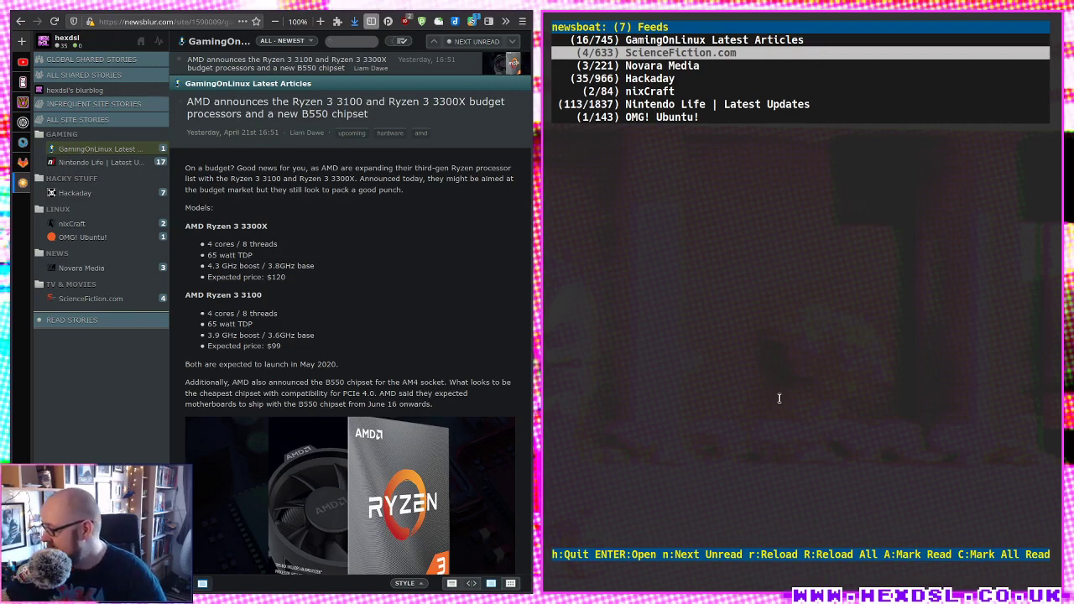
mouse_move(447, 306)
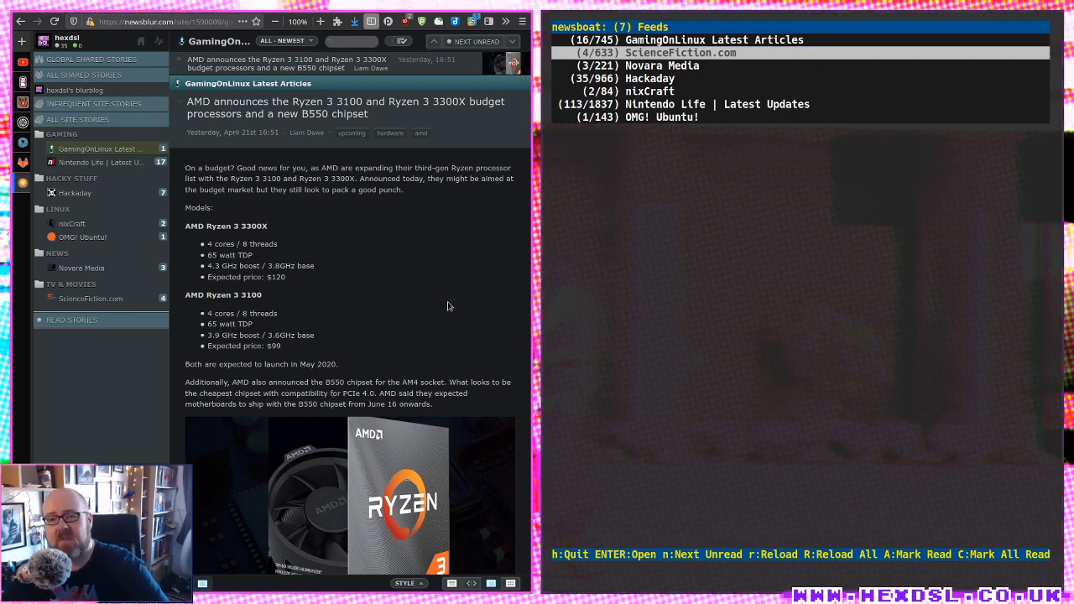
mouse_move(396, 342)
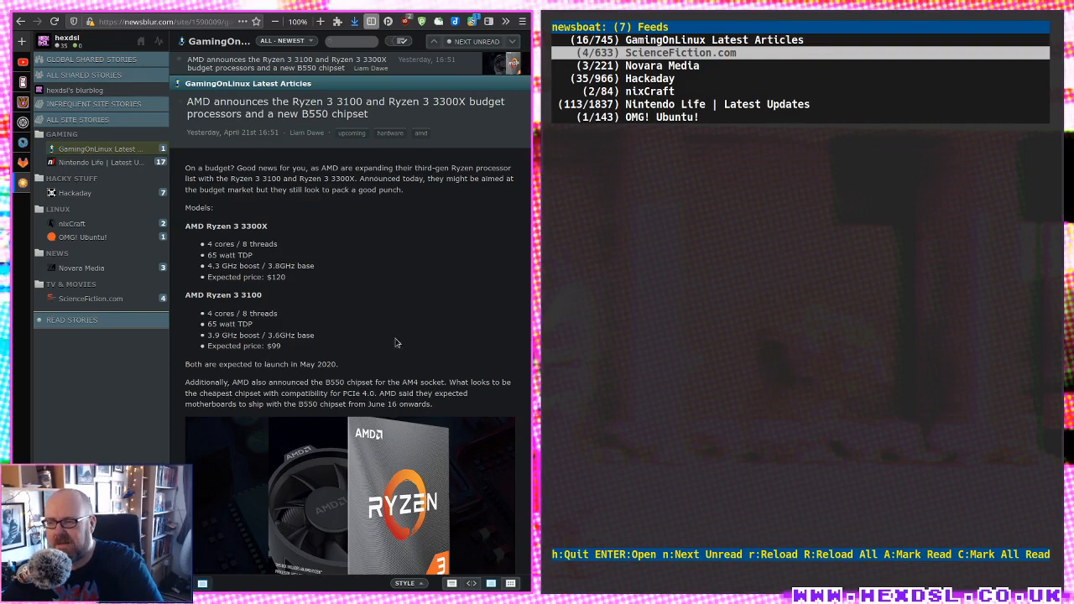